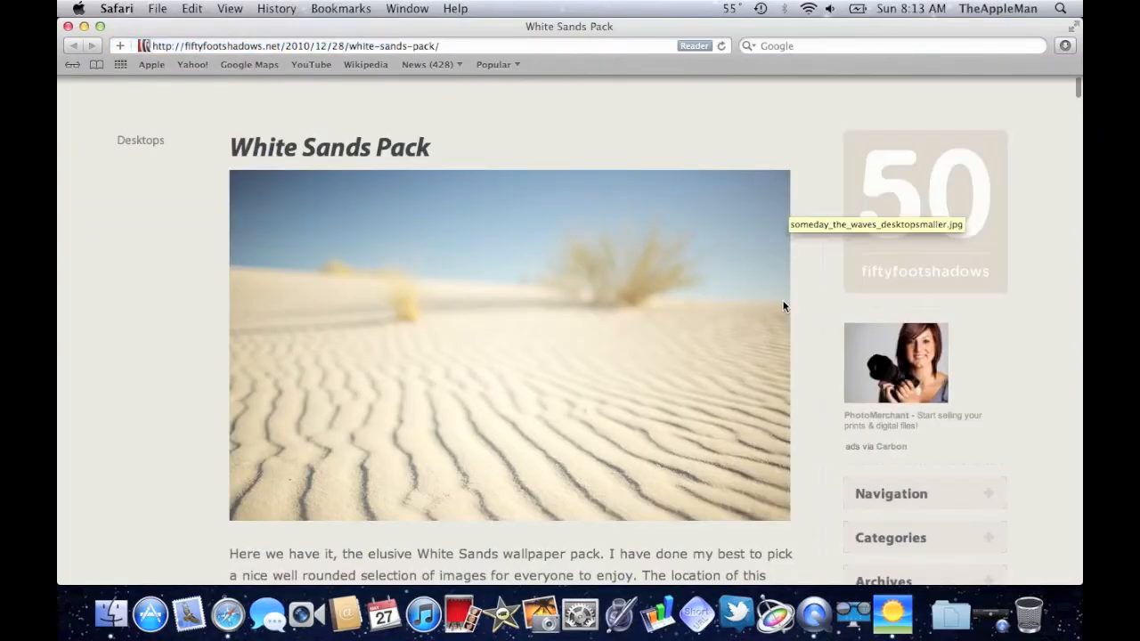
Step: Download the White Sands wallpaper pack from the blog post and open its folder
{"action": "scroll", "scroll_direction": "down", "scroll_amount": 3}
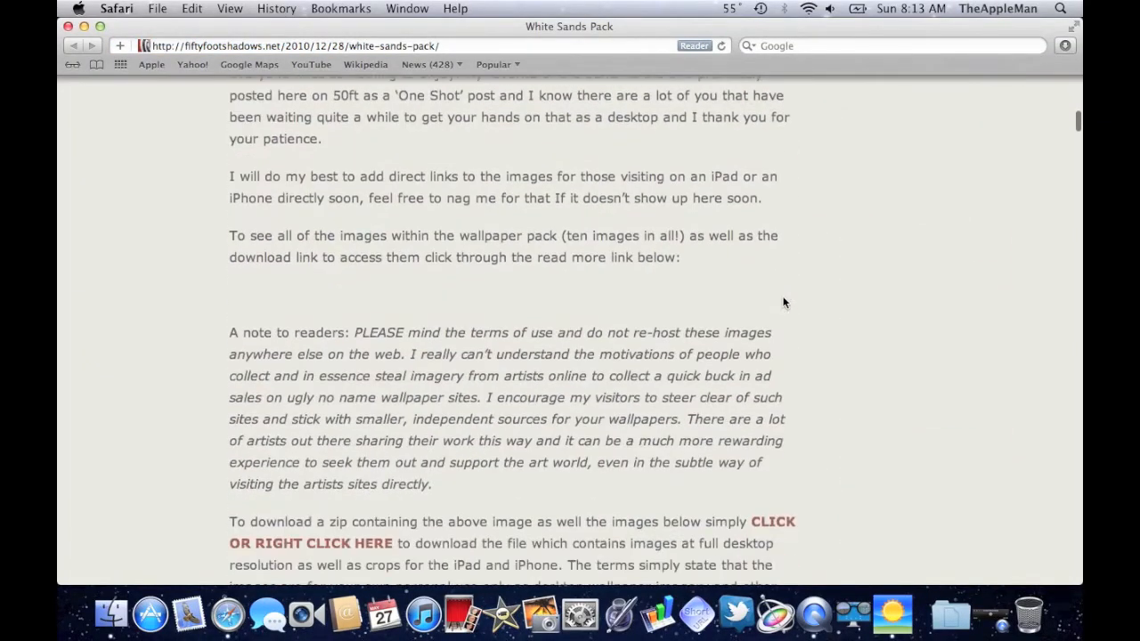
{"action": "scroll", "scroll_direction": "down", "scroll_amount": 3}
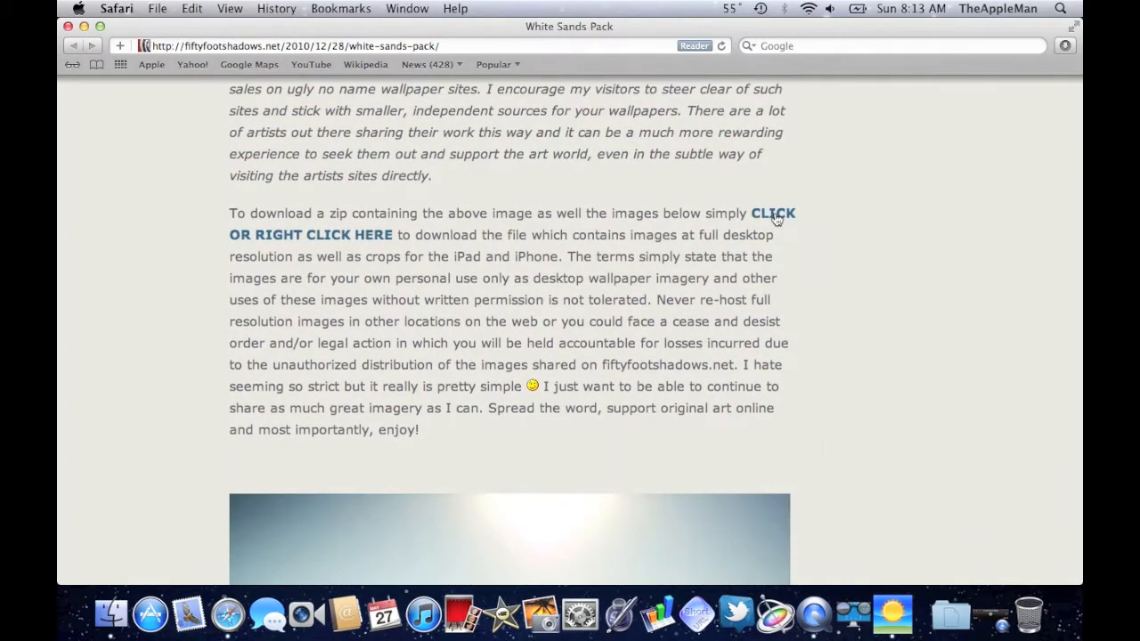
{"action": "left_click", "coordinate": [770, 213]}
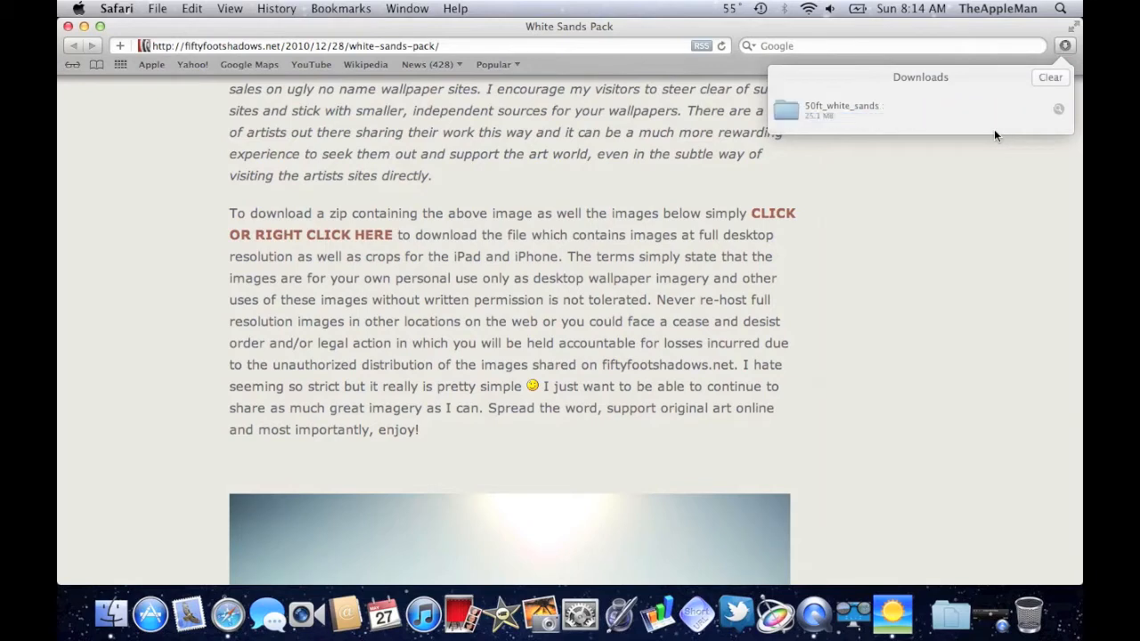
{"action": "left_click", "coordinate": [917, 109]}
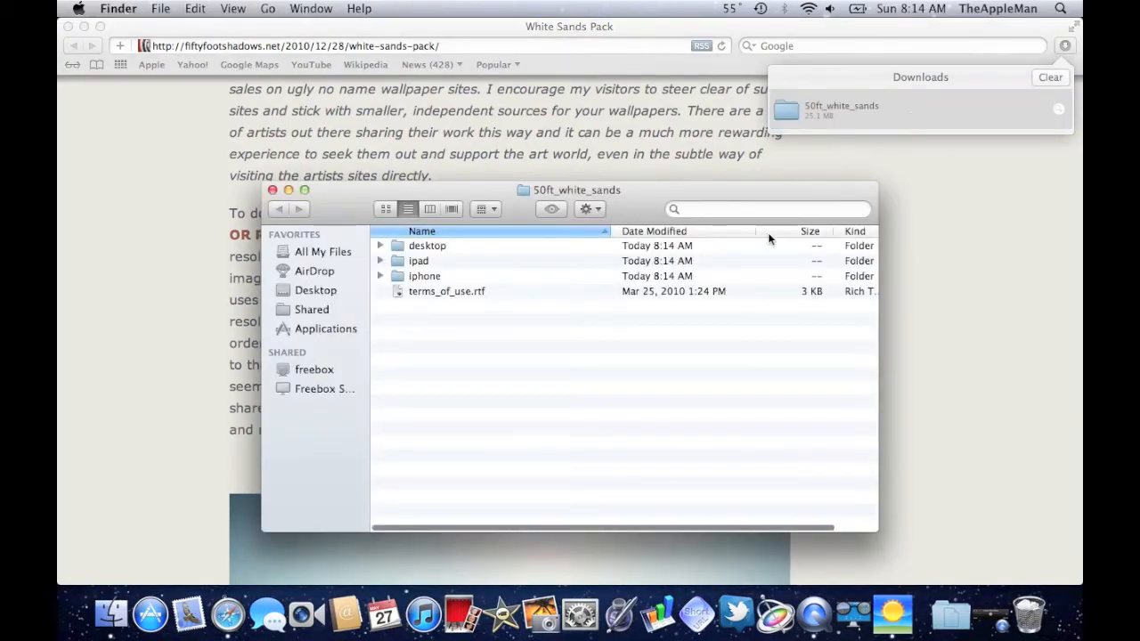
Step: Open the desktop images folder, close Safari, and set border_dune_desktop.jpg as wallpaper
{"action": "double_click", "coordinate": [427, 245]}
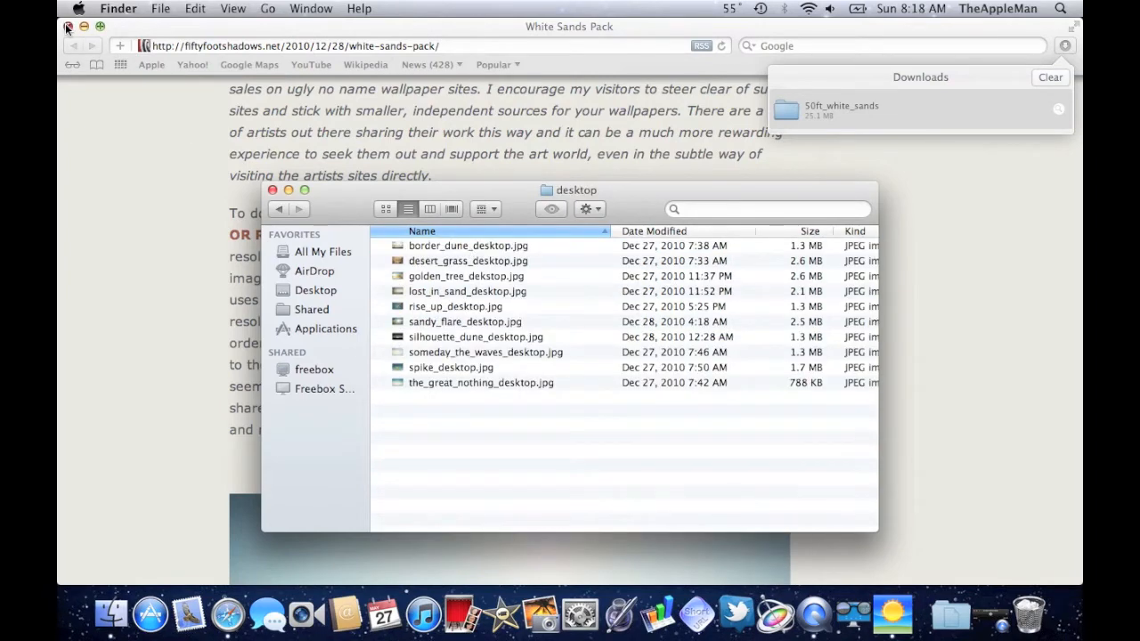
{"action": "left_click", "coordinate": [65, 27]}
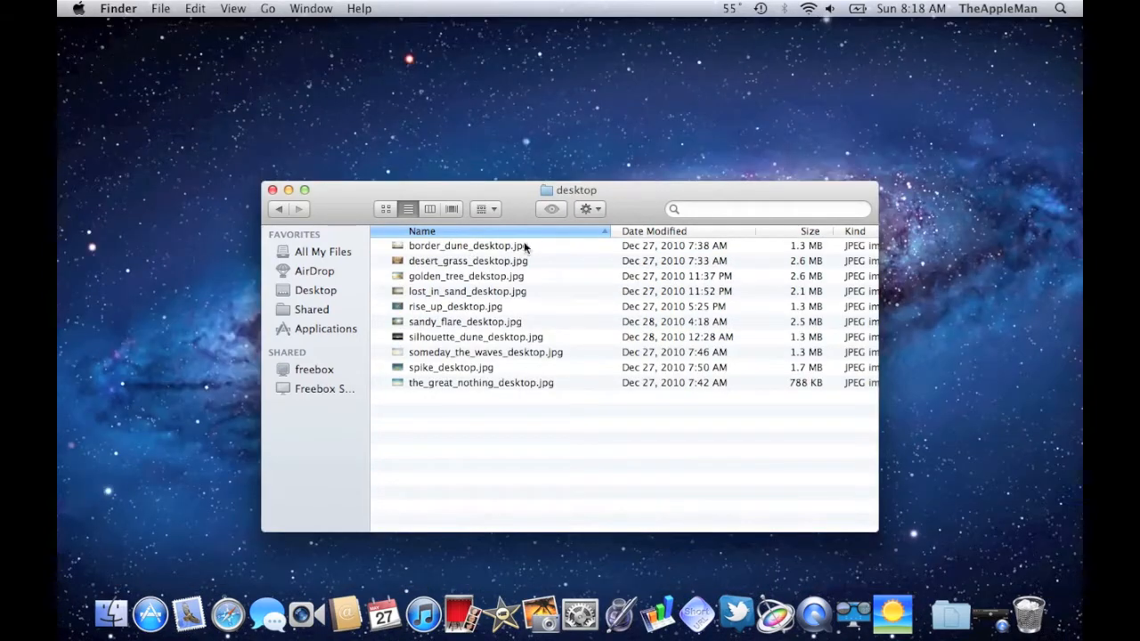
{"action": "right_click", "coordinate": [469, 245]}
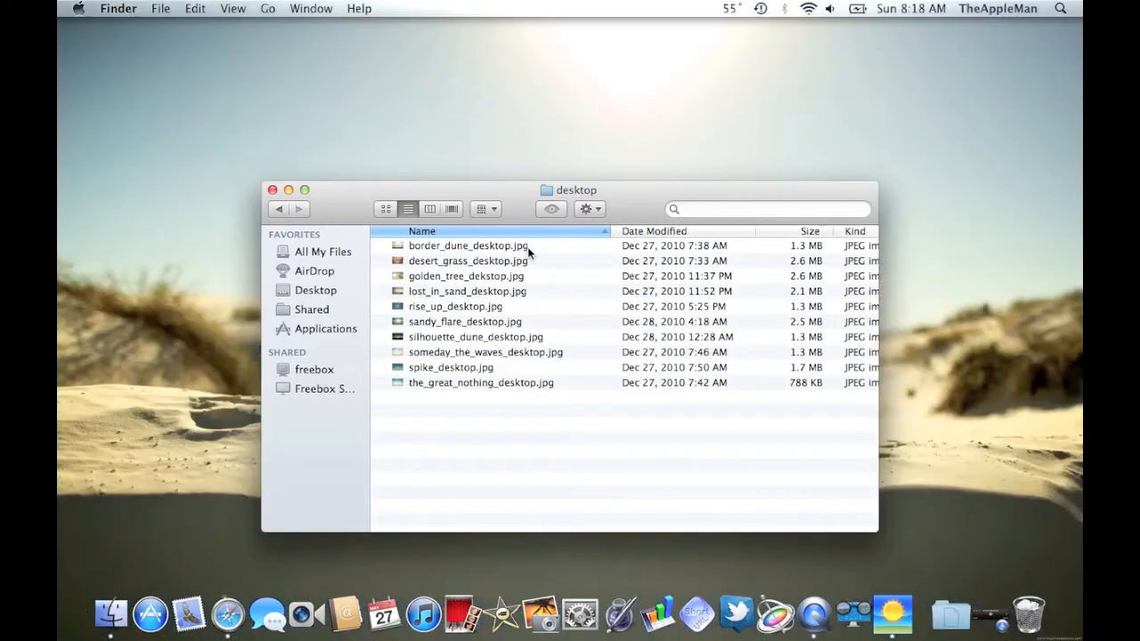
{"action": "left_click", "coordinate": [467, 245]}
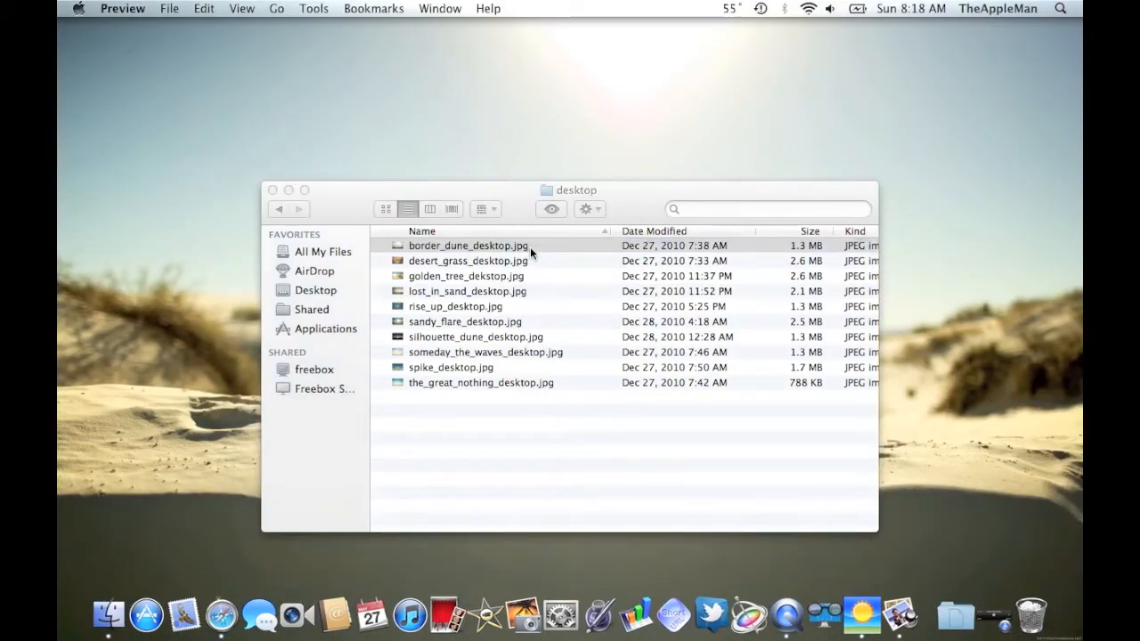
Step: Trace the dune ridge with Smart Lasso to remove the sky, then begin saving as PNG
{"action": "double_click", "coordinate": [467, 246]}
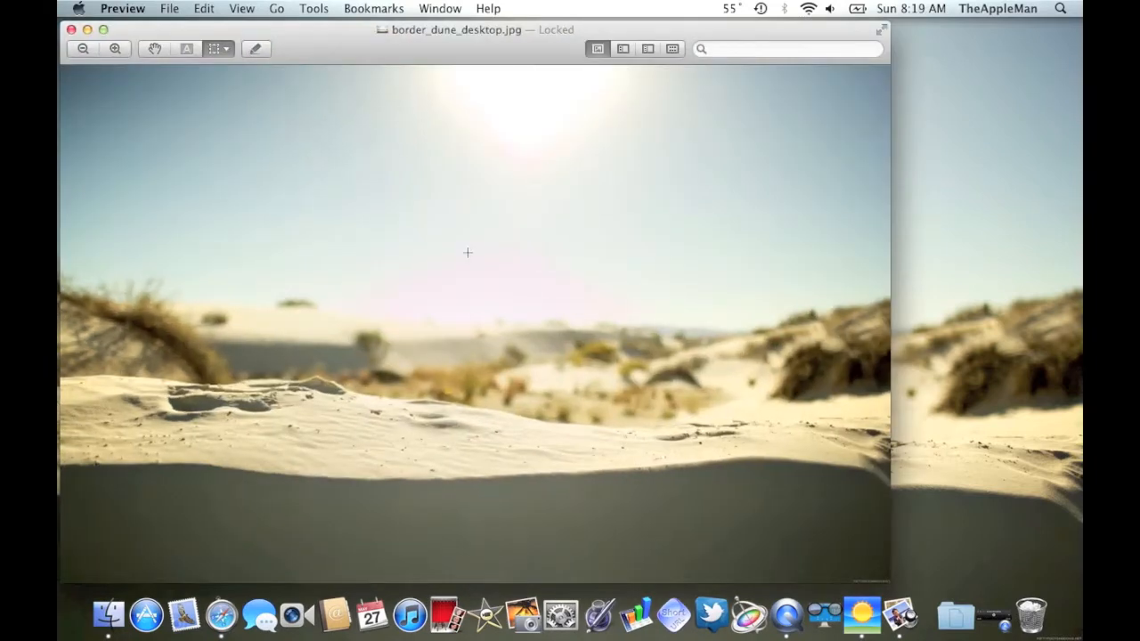
{"action": "left_click", "coordinate": [212, 49]}
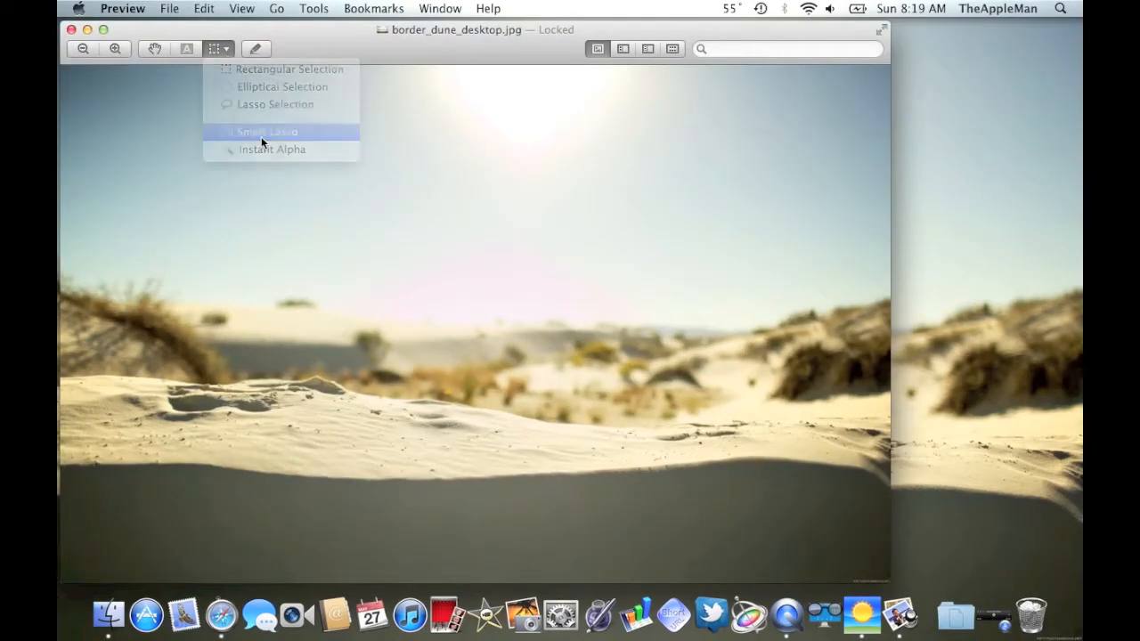
{"action": "left_click", "coordinate": [264, 130]}
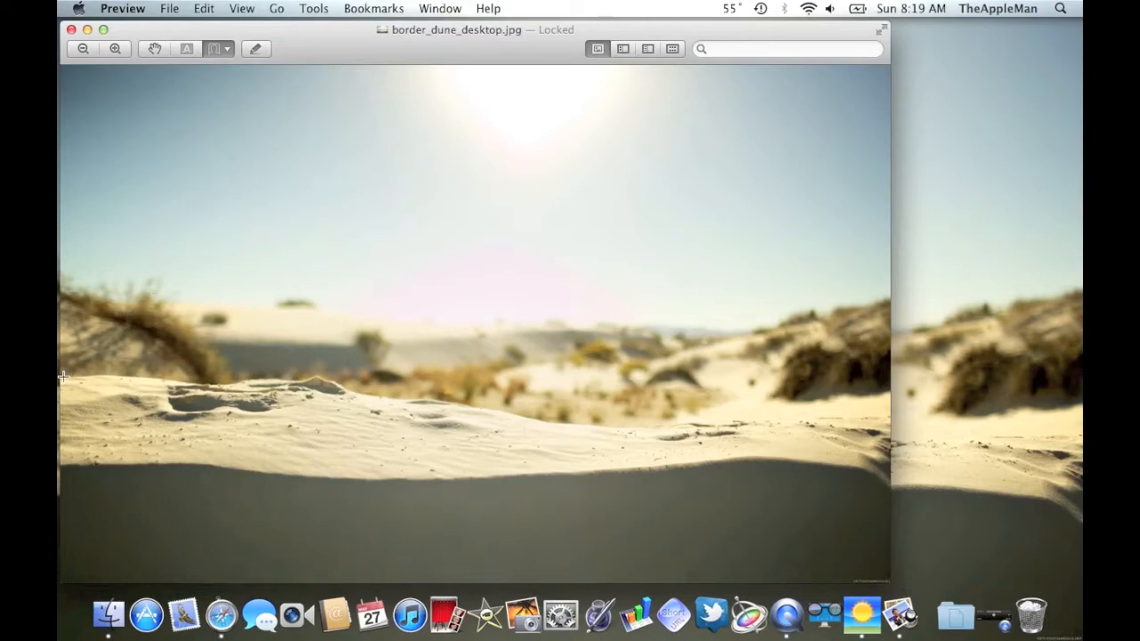
{"action": "left_click_drag", "start_coordinate": [61, 377], "coordinate": [175, 376]}
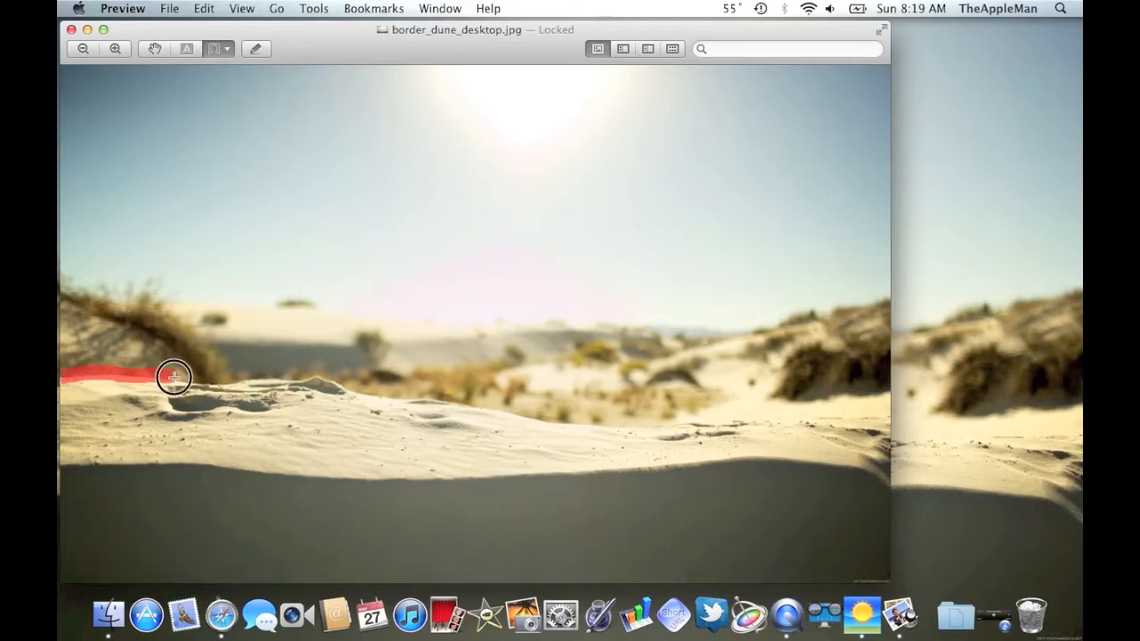
{"action": "left_click_drag", "start_coordinate": [174, 379], "coordinate": [85, 68]}
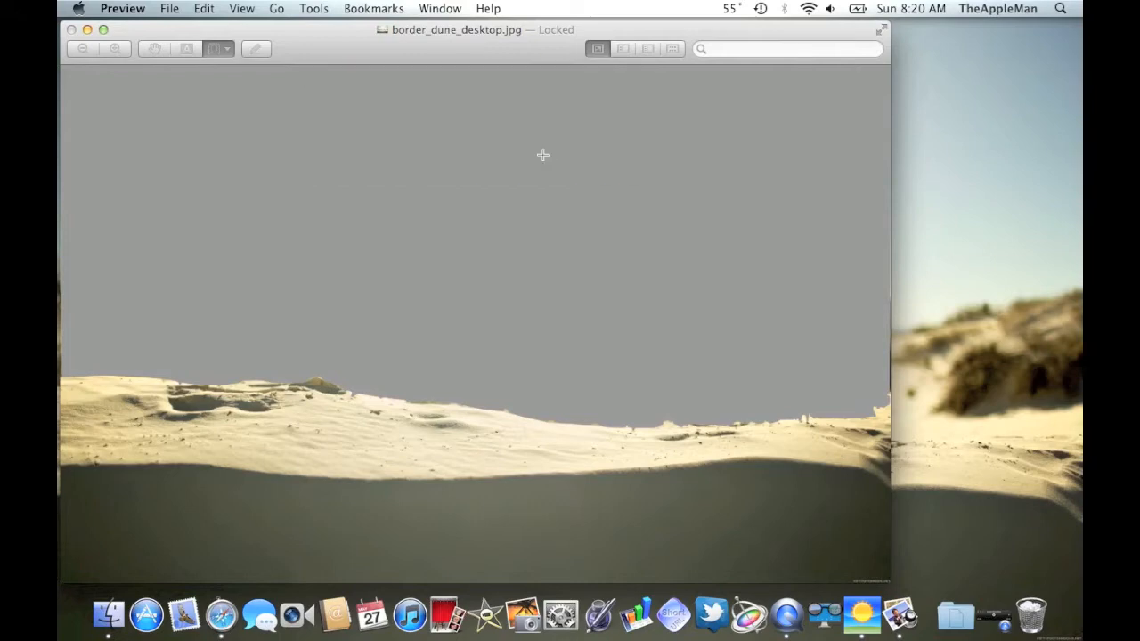
{"action": "mouse_move", "coordinate": [973, 259]}
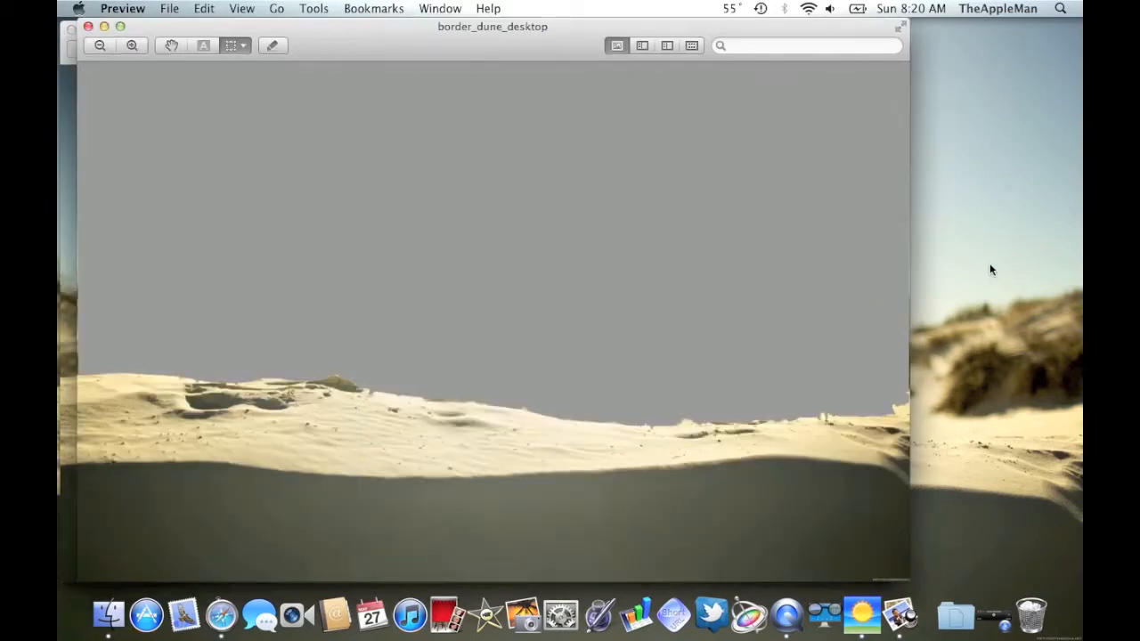
{"action": "mouse_move", "coordinate": [780, 240]}
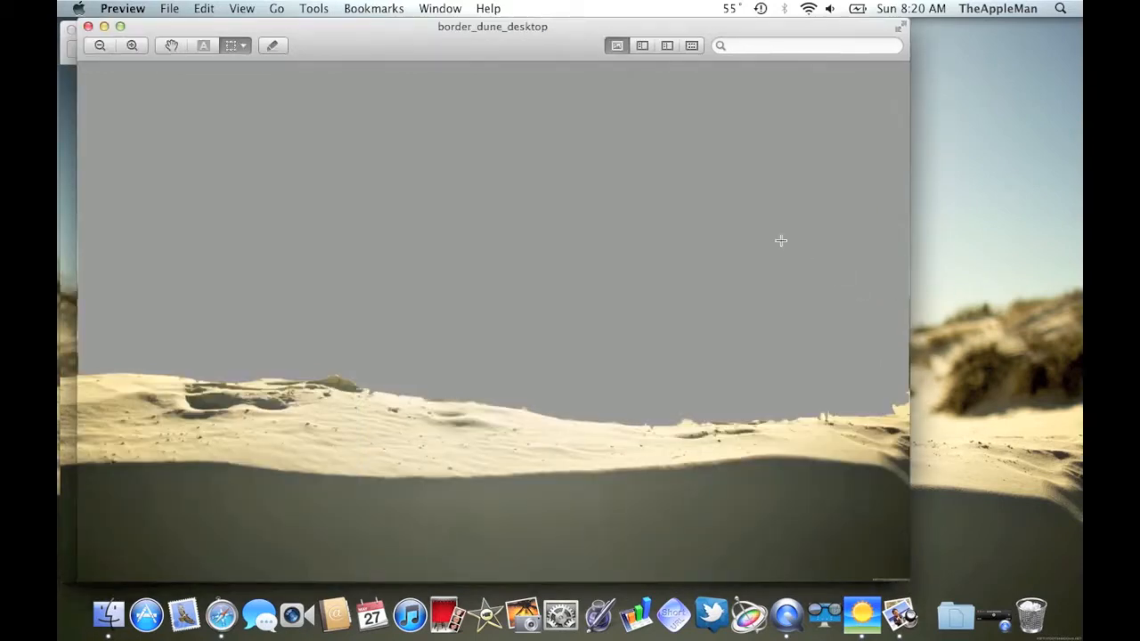
{"action": "left_click", "coordinate": [169, 8]}
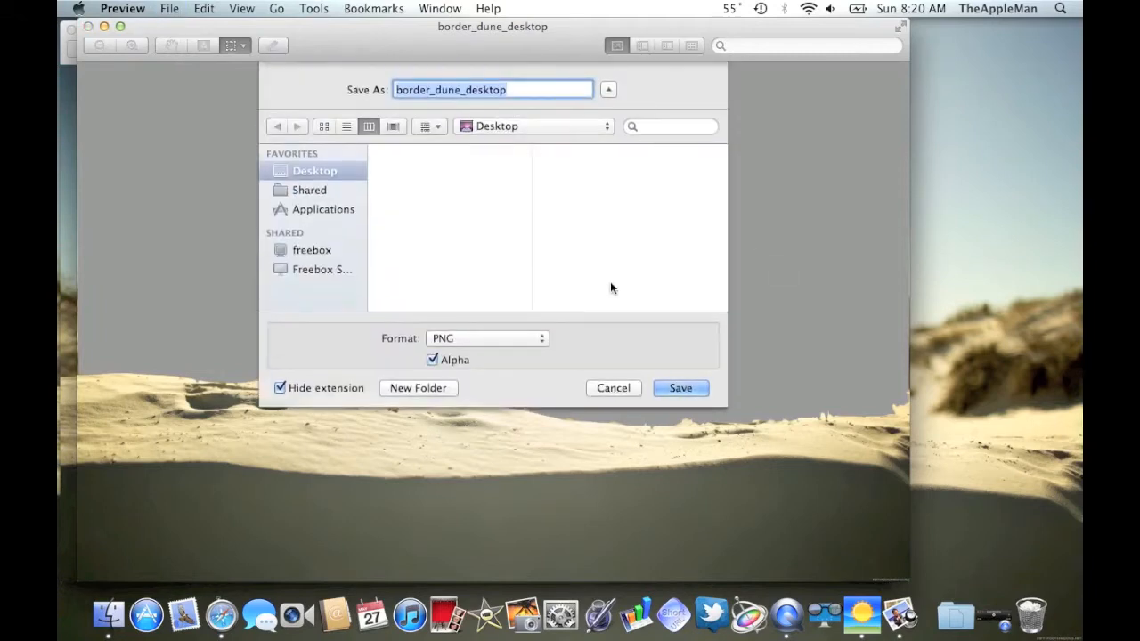
{"action": "mouse_move", "coordinate": [331, 219]}
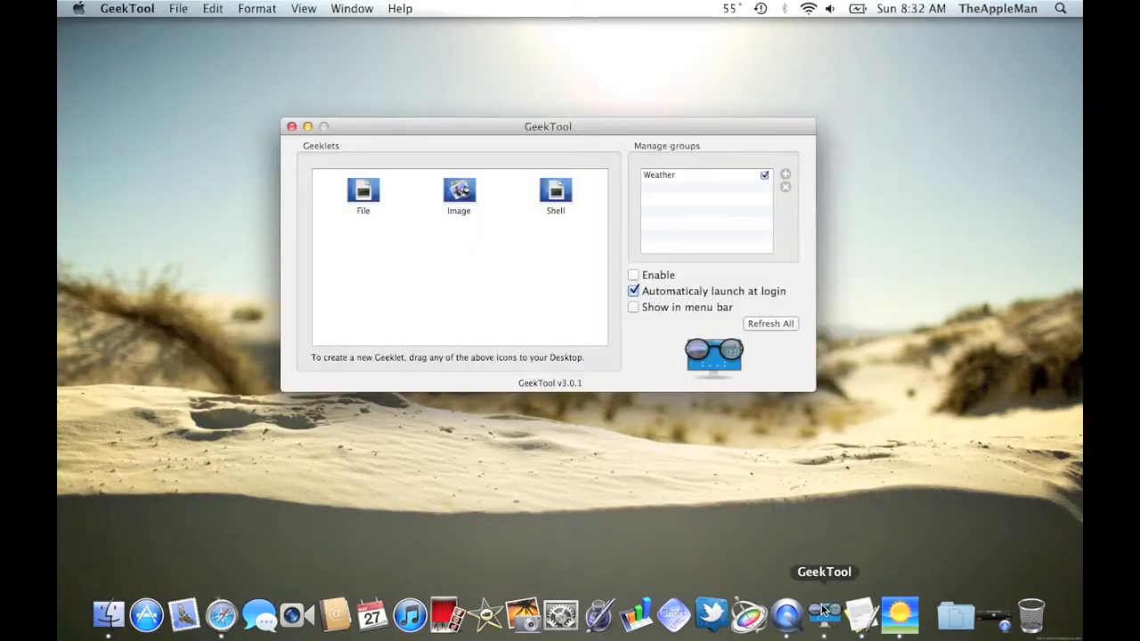
Step: Enable geeklets, place a shell geeklet top-left, and enter a curl --silent … | grep "current" command
{"action": "left_click", "coordinate": [633, 274]}
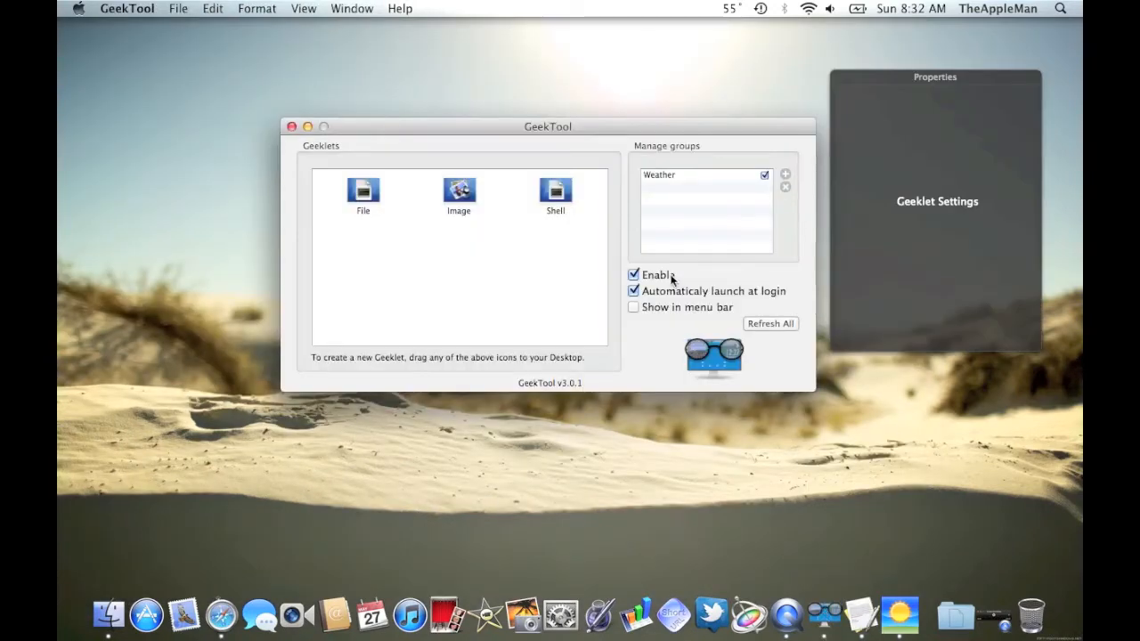
{"action": "left_click_drag", "start_coordinate": [554, 189], "coordinate": [156, 96]}
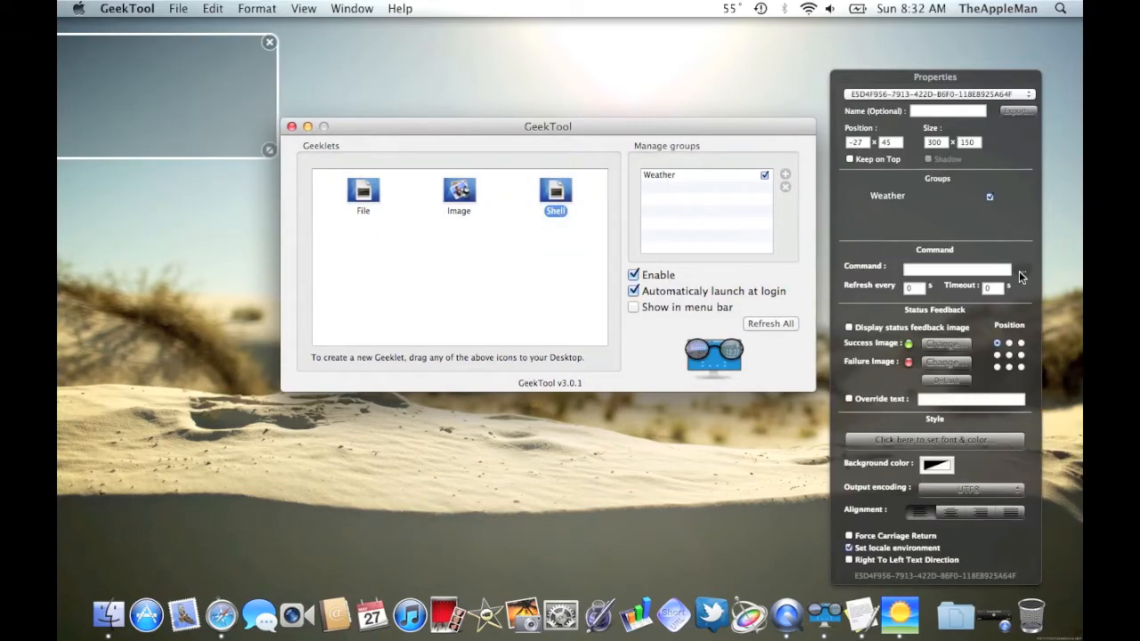
{"action": "left_click", "coordinate": [955, 268]}
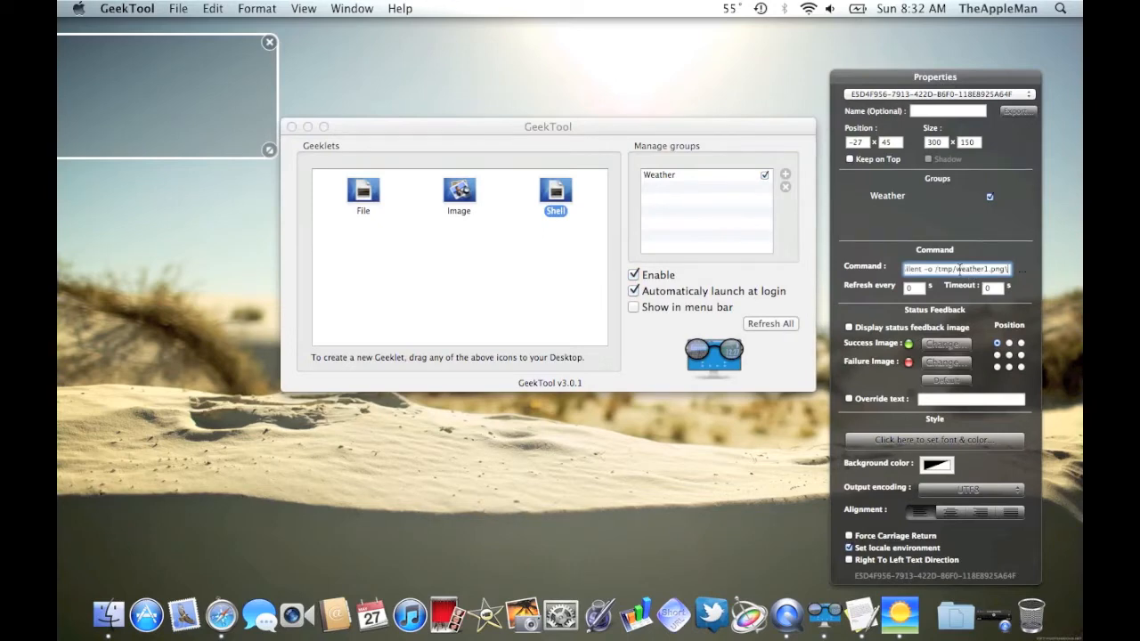
{"action": "type", "text": "curl --silent \"\" | grep \"current"}
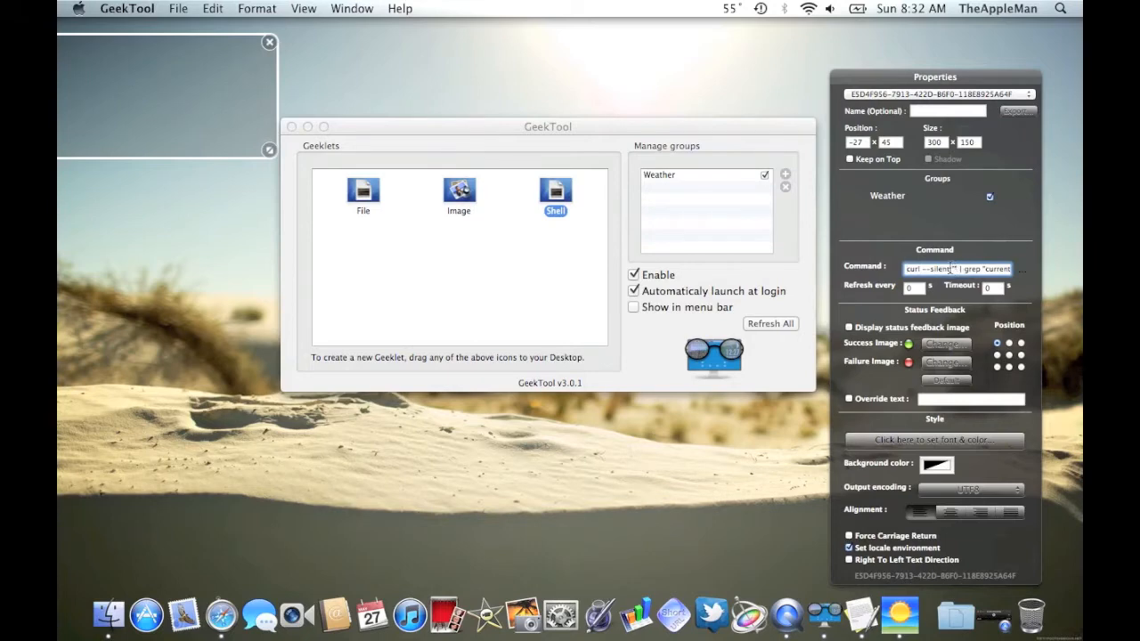
{"action": "mouse_move", "coordinate": [221, 615]}
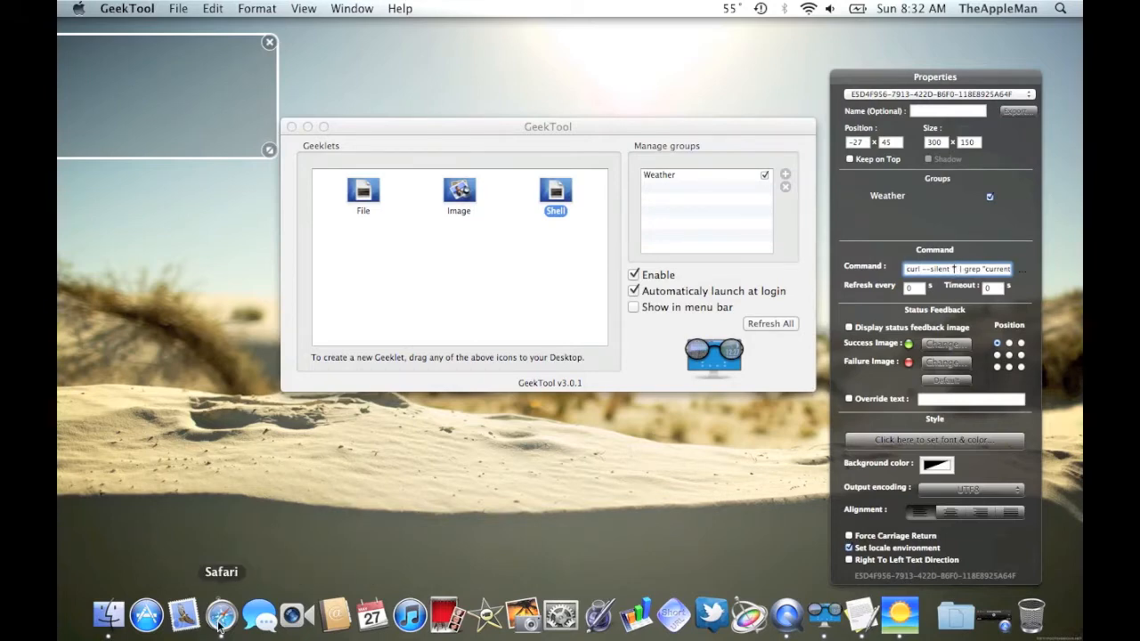
Step: Search Yahoo for Washington, DC weather and open the extended forecast page
{"action": "left_click", "coordinate": [221, 614]}
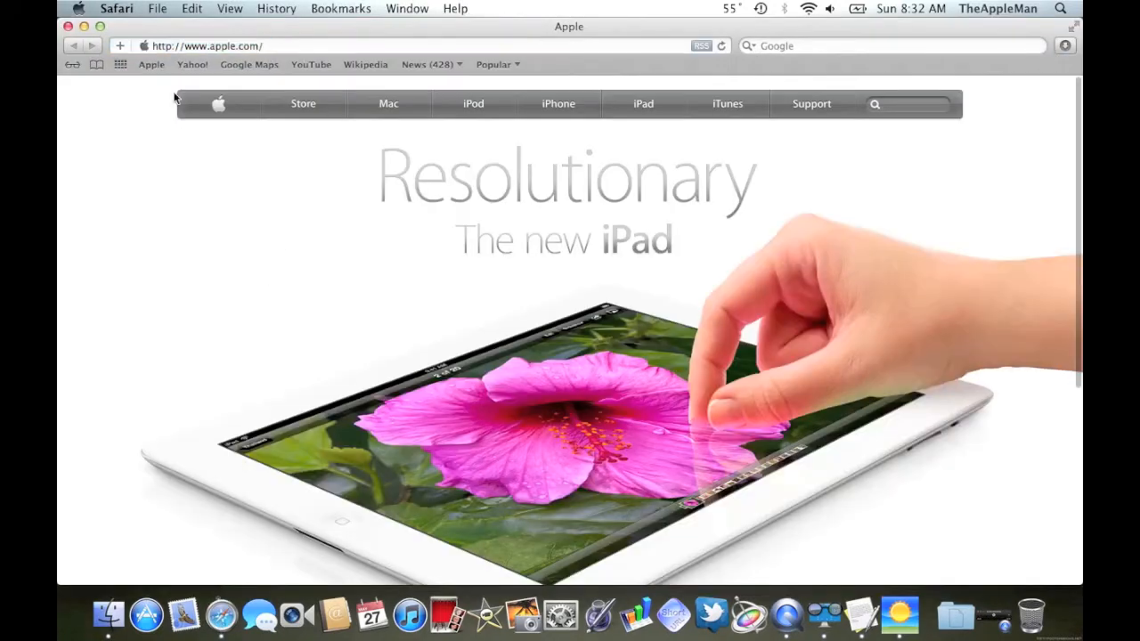
{"action": "left_click", "coordinate": [193, 64]}
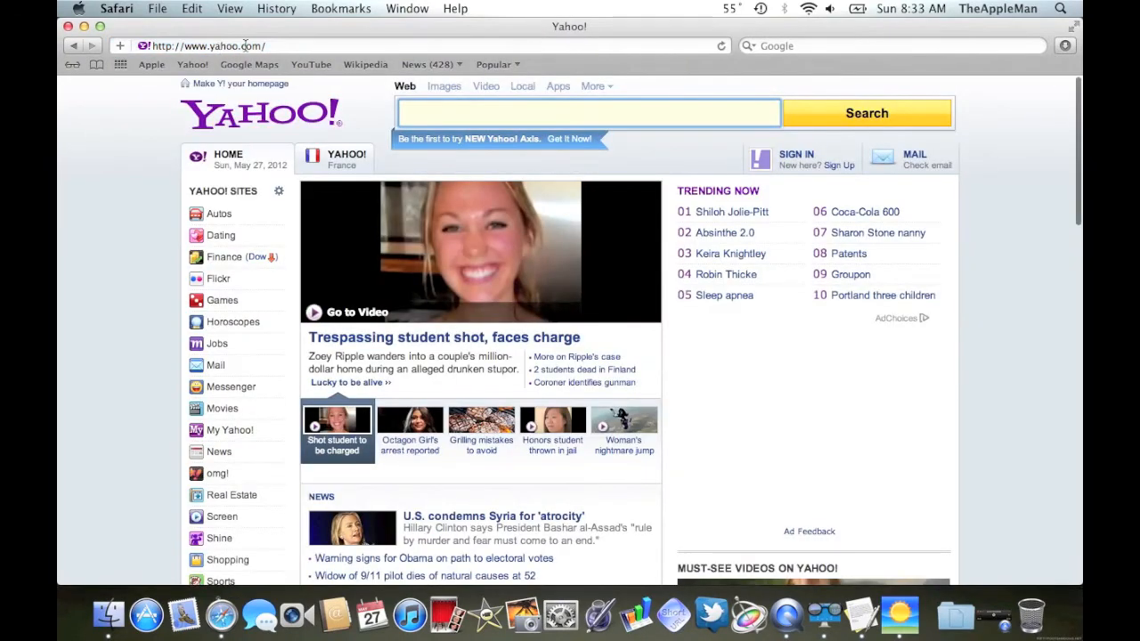
{"action": "type", "text": "washington, dc weather"}
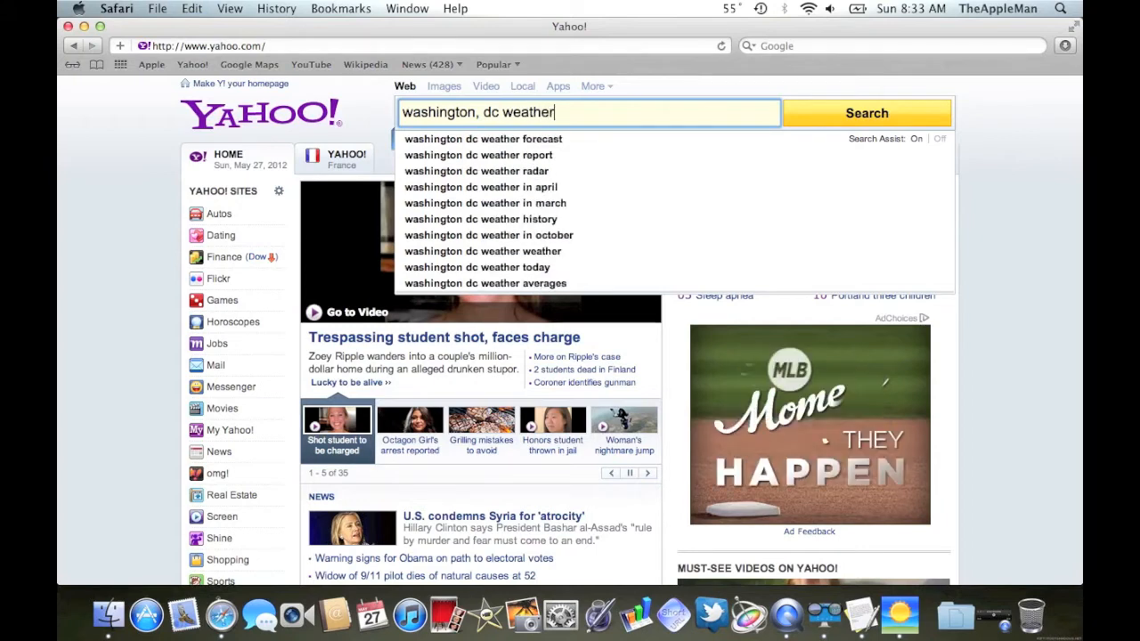
{"action": "left_click", "coordinate": [865, 113]}
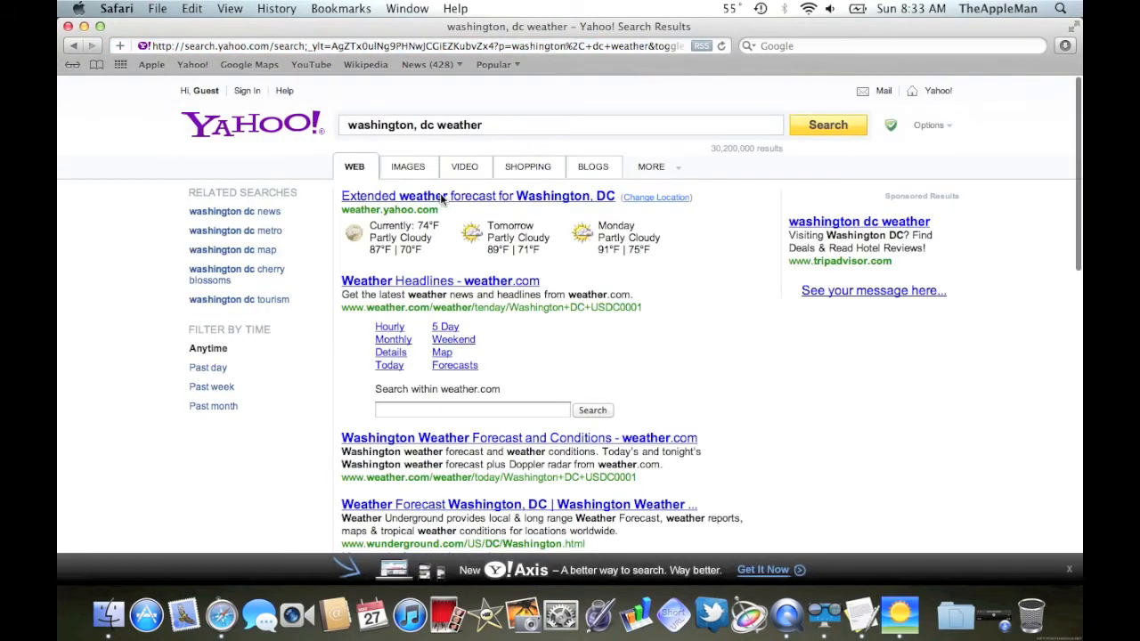
{"action": "left_click", "coordinate": [481, 196]}
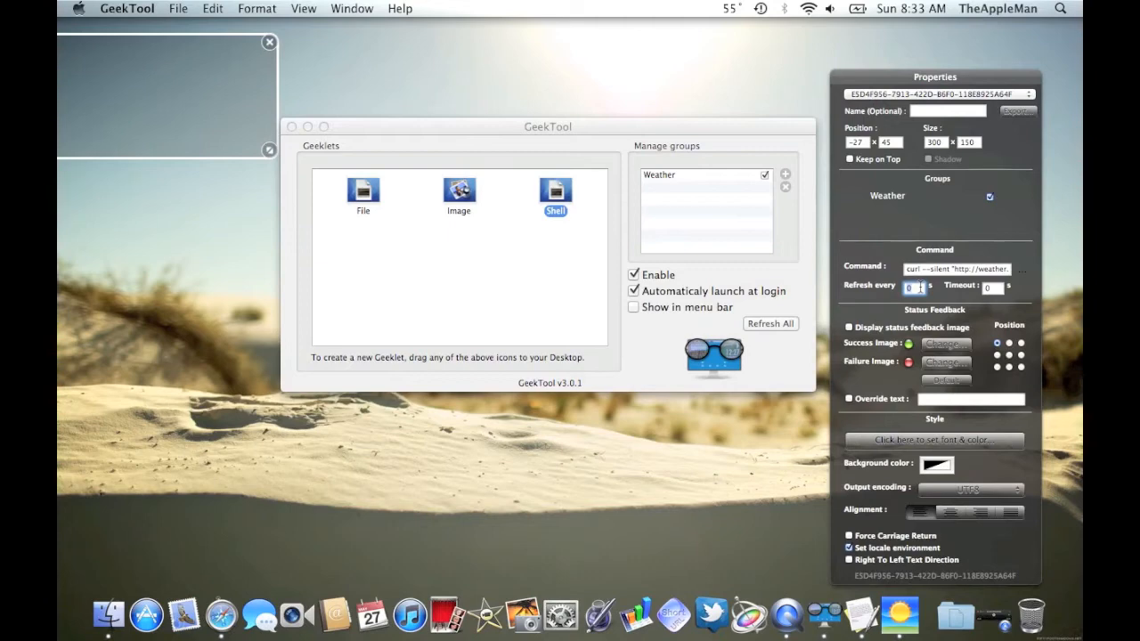
Step: Add a top-left image geeklet loading file://localhost/tmp/weather1.png with a refresh interval
{"action": "type", "text": "30"}
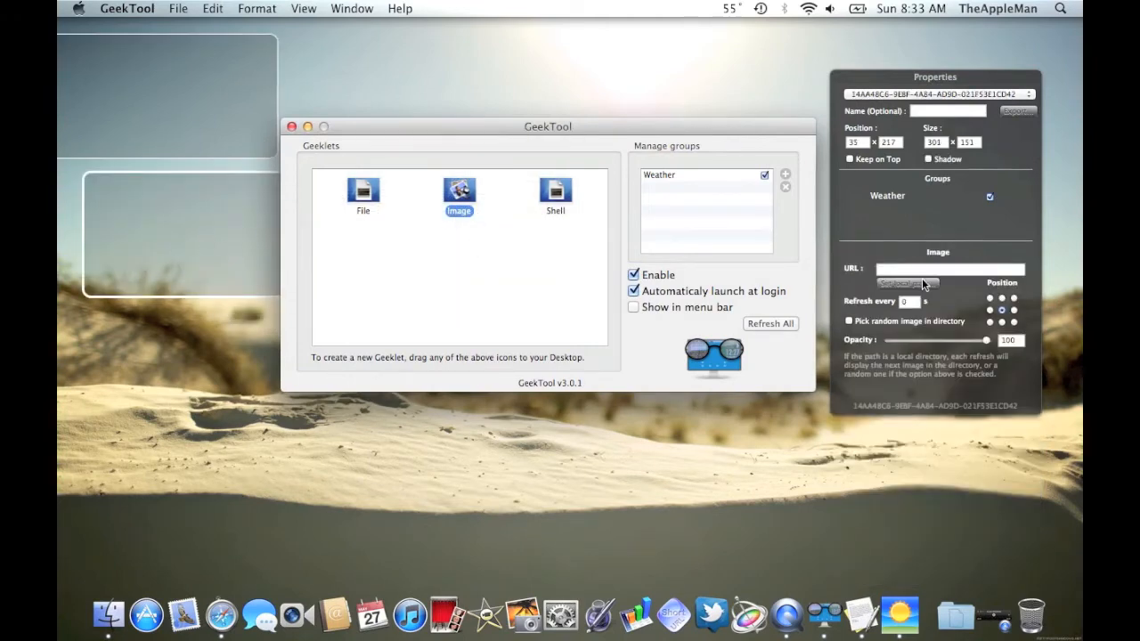
{"action": "type", "text": "file://localhost/tmp/weather1.png"}
{"action": "type", "text": "20"}
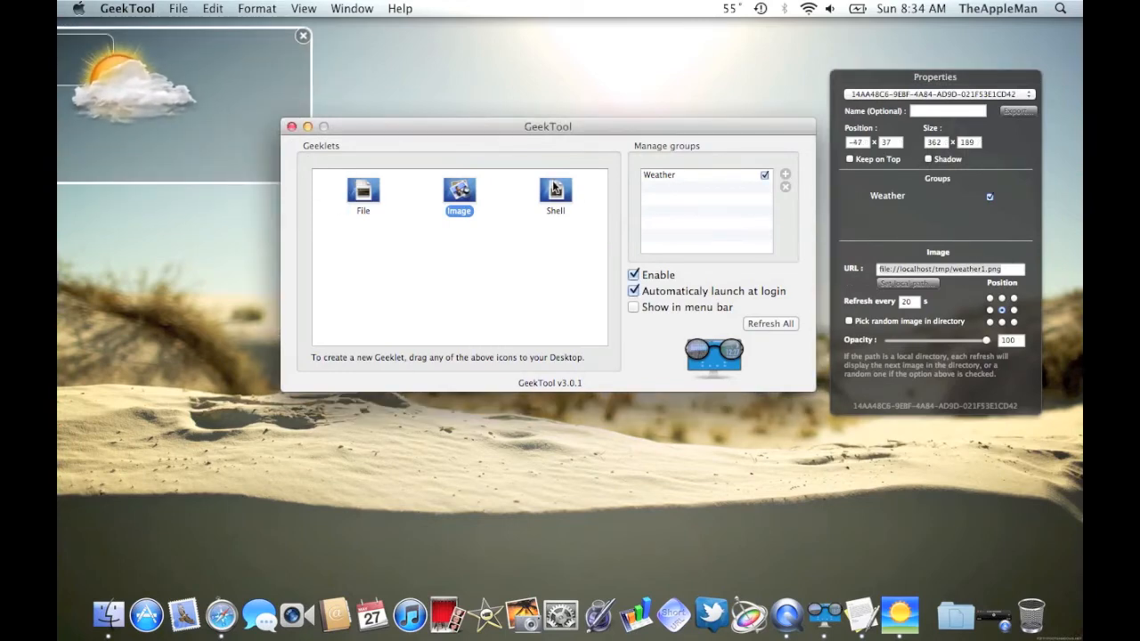
{"action": "left_click_drag", "start_coordinate": [554, 189], "coordinate": [221, 267]}
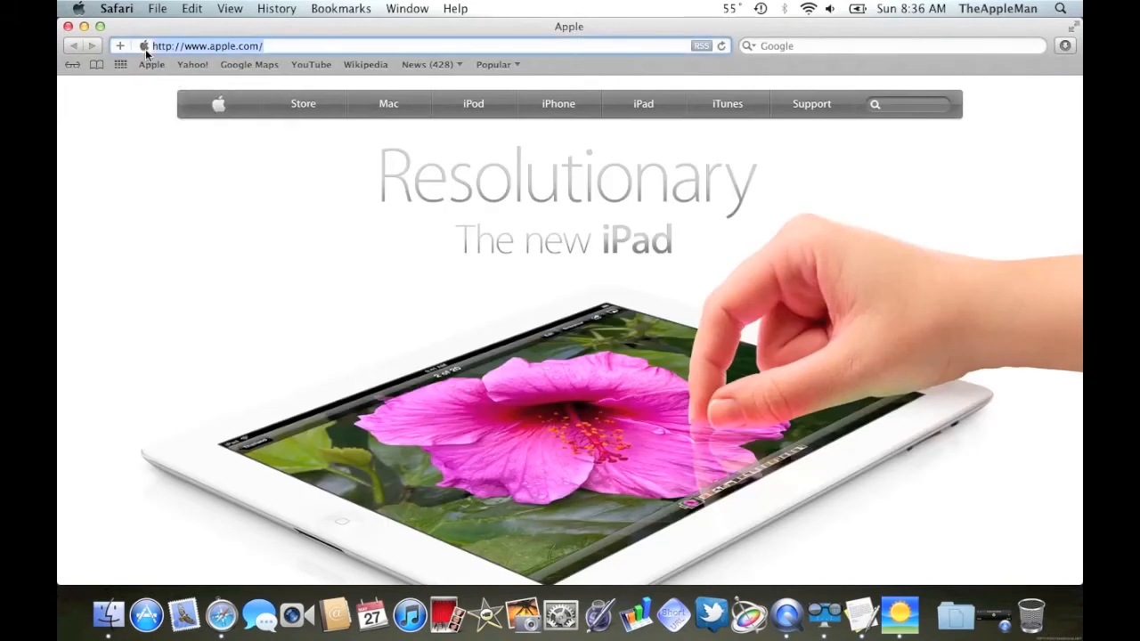
Step: Go to weather.com and select Washington, DC from its location search suggestions
{"action": "type", "text": "weather.com/"}
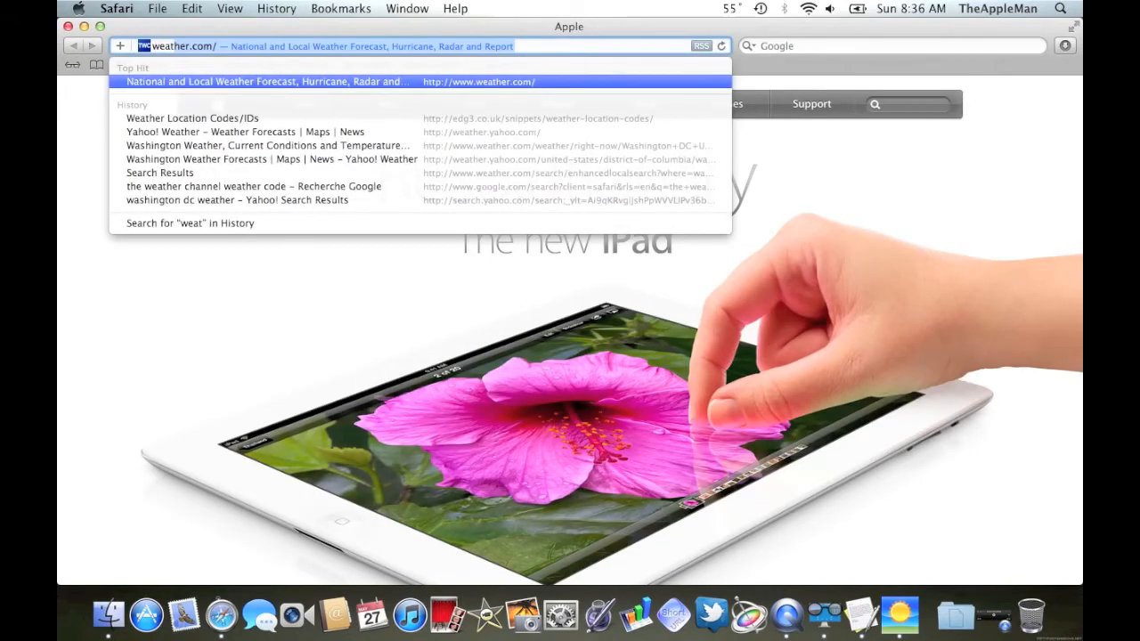
{"action": "left_click", "coordinate": [267, 81]}
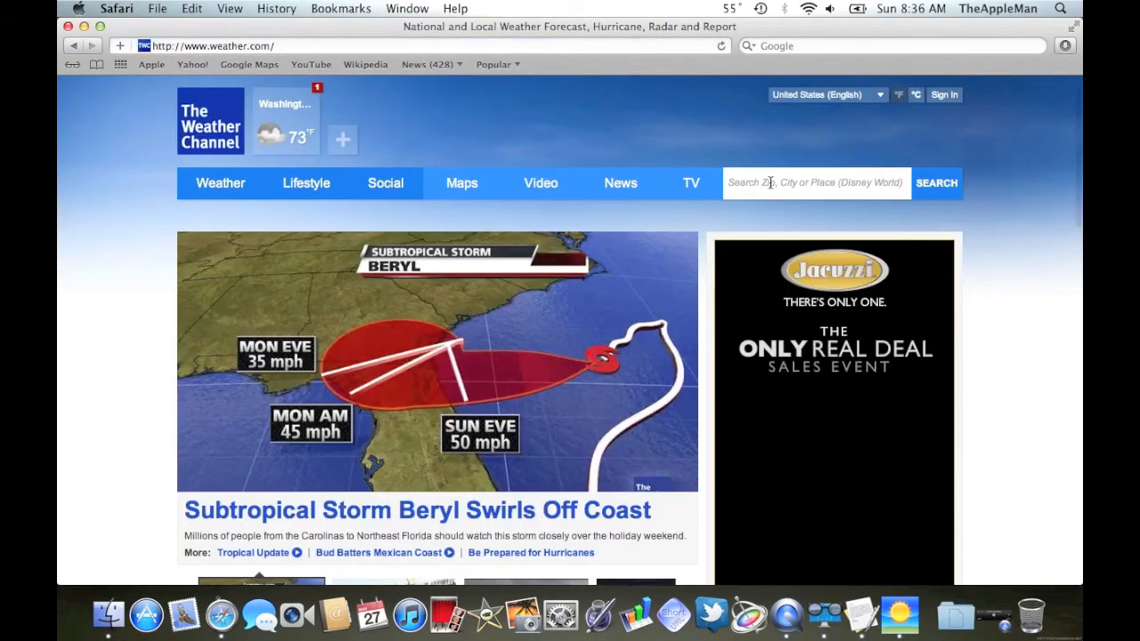
{"action": "type", "text": "washing"}
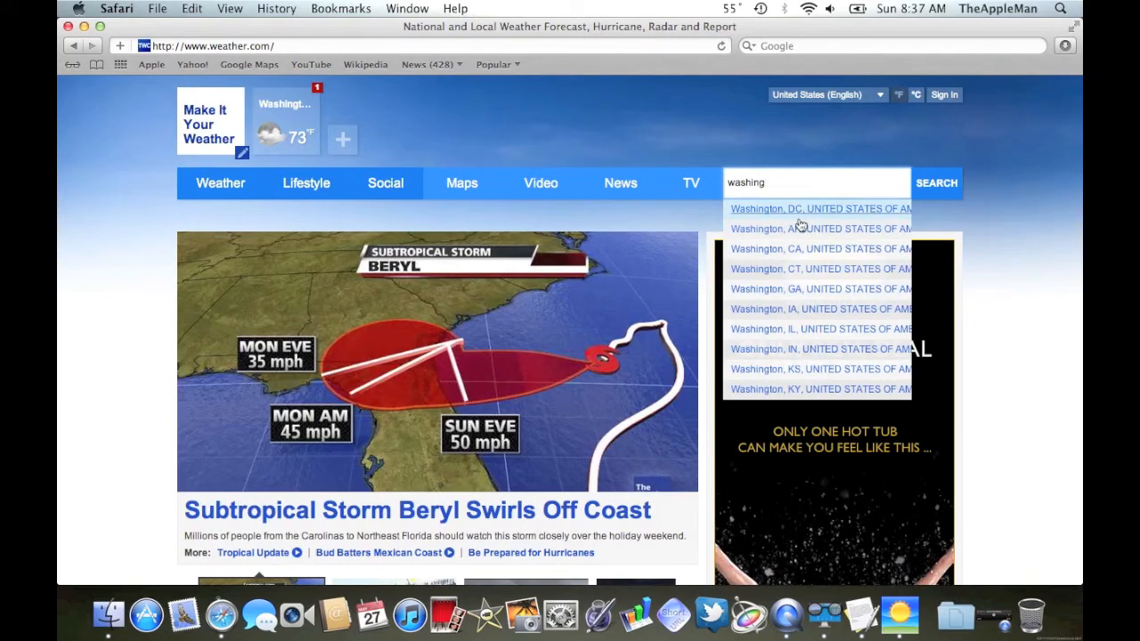
{"action": "left_click", "coordinate": [819, 208]}
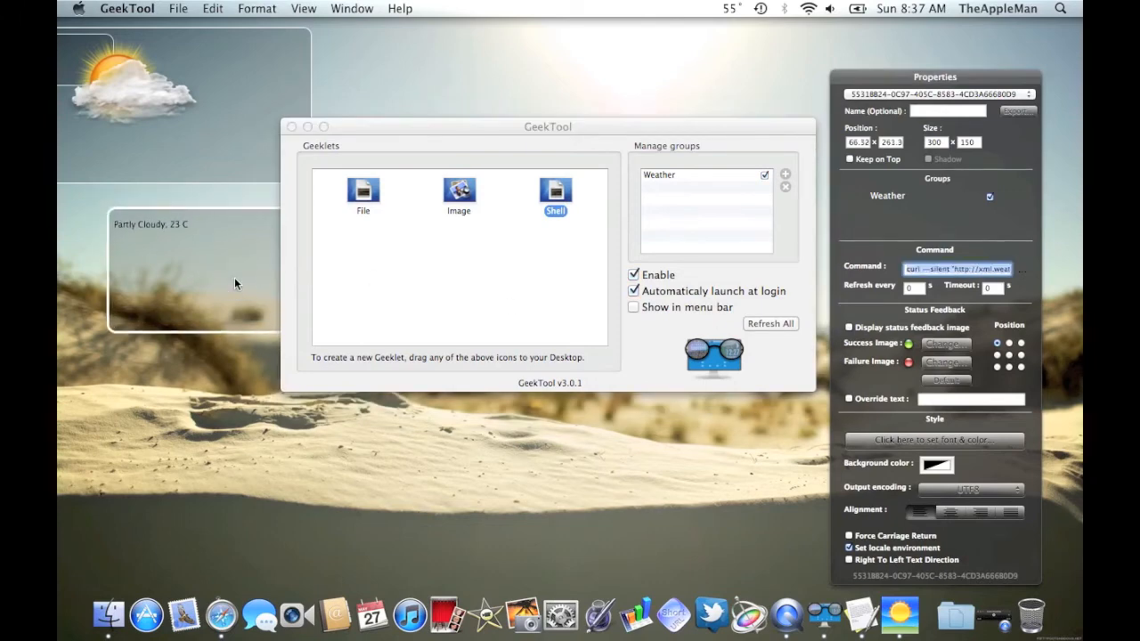
Step: Set the conditions geeklet's refresh rate and change its font to Helvetica Neue
{"action": "left_click", "coordinate": [910, 284]}
{"action": "type", "text": "20"}
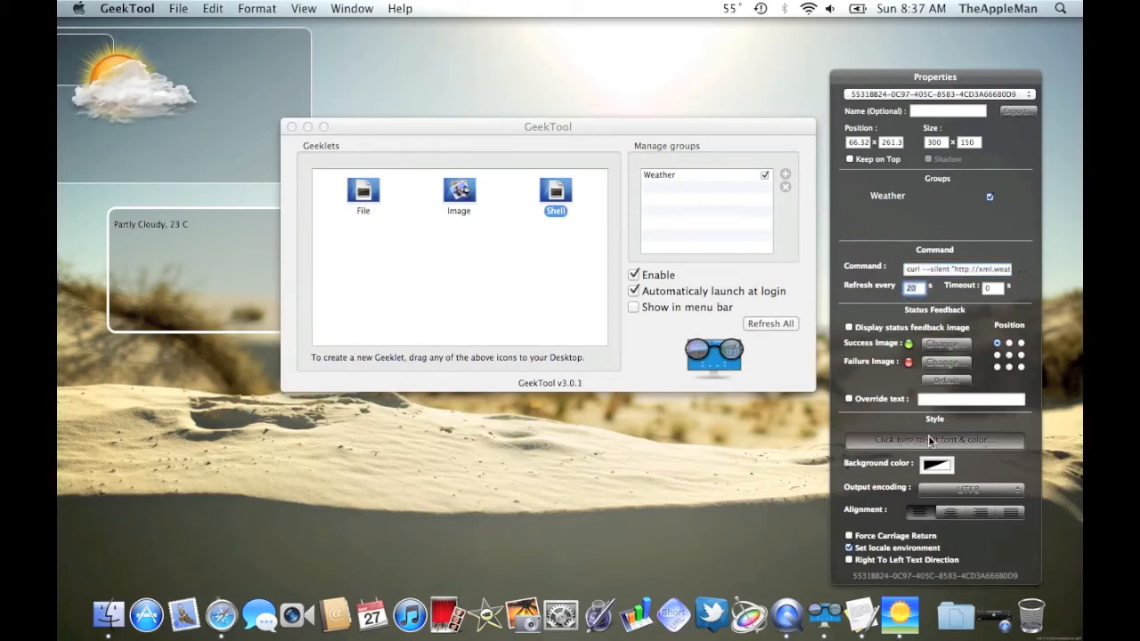
{"action": "left_click", "coordinate": [934, 440]}
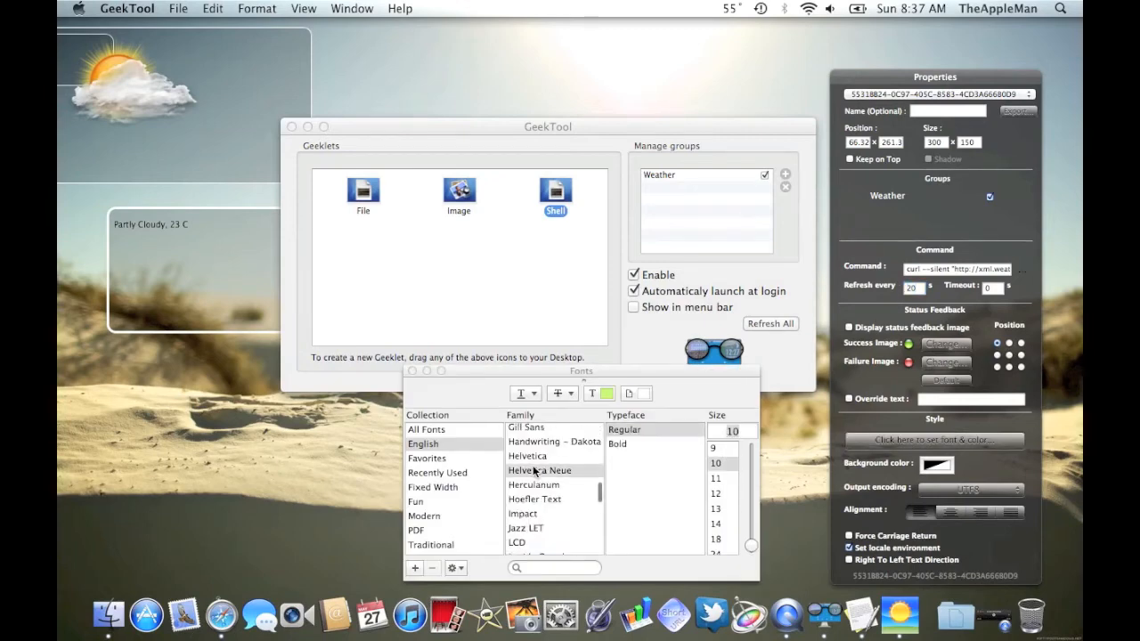
{"action": "left_click", "coordinate": [539, 470]}
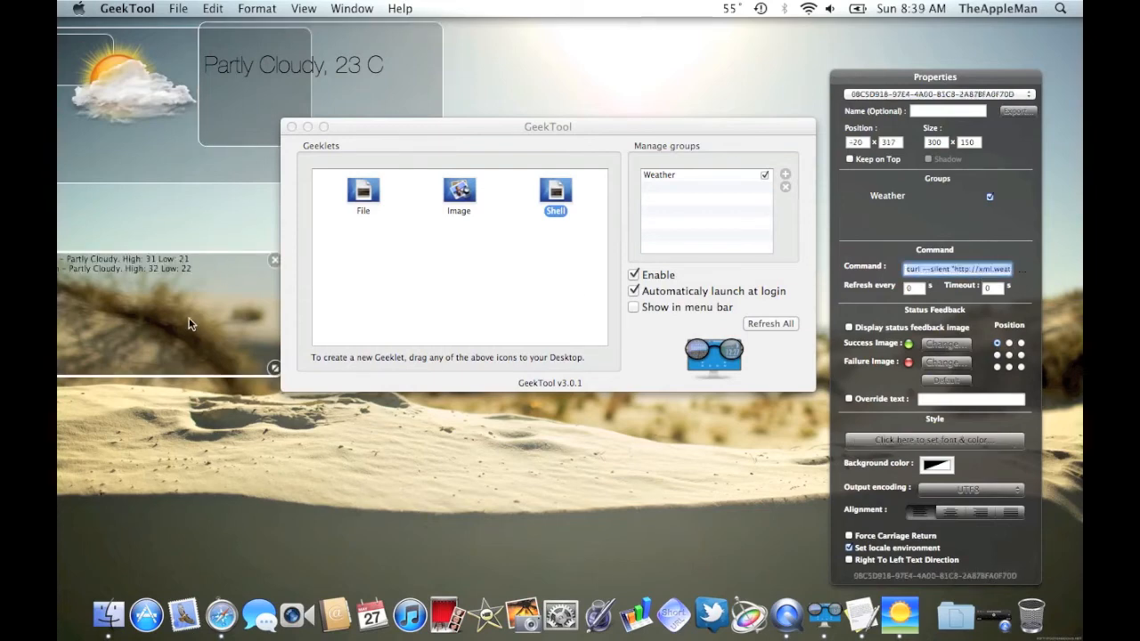
{"action": "left_click", "coordinate": [934, 440]}
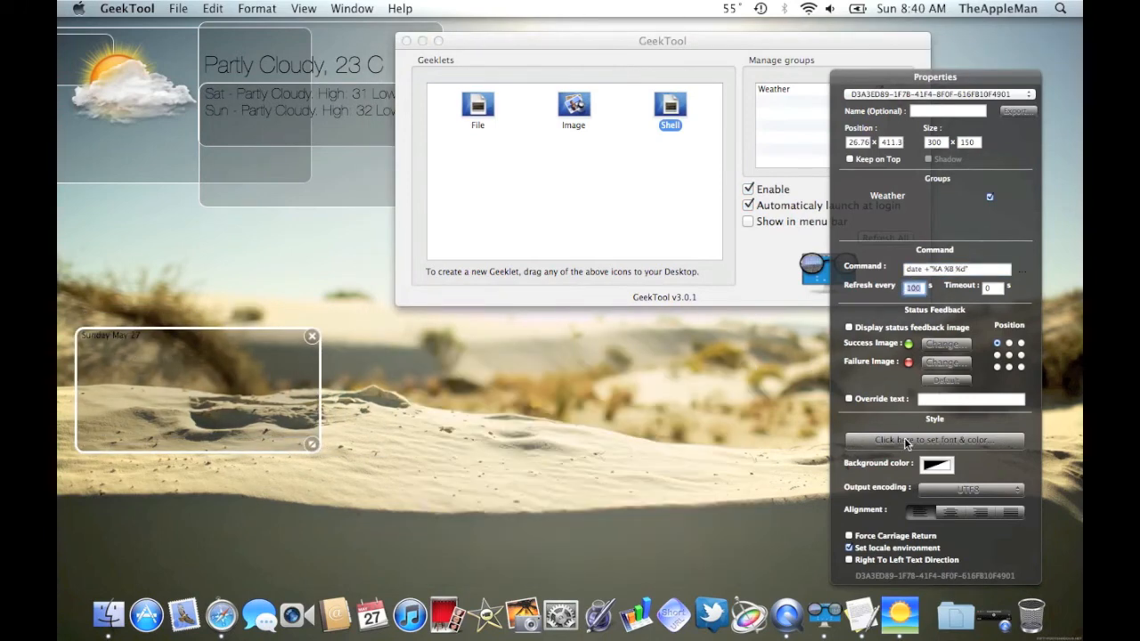
Step: Style the date and huge clock fonts, then stretch the border dune image full-screen
{"action": "left_click", "coordinate": [934, 439]}
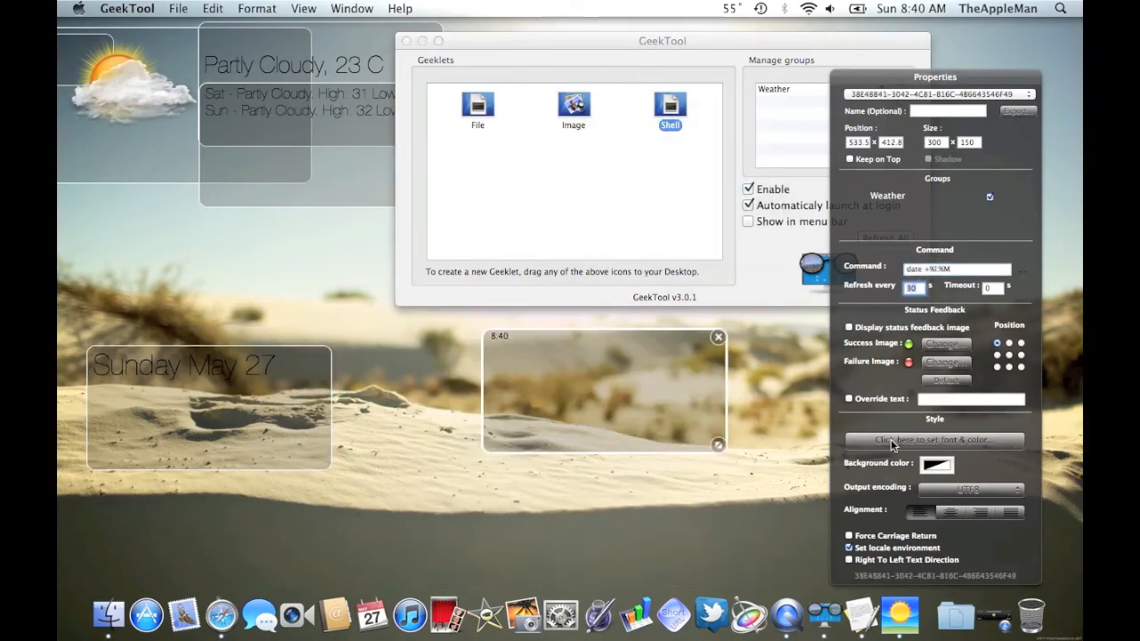
{"action": "left_click", "coordinate": [933, 440]}
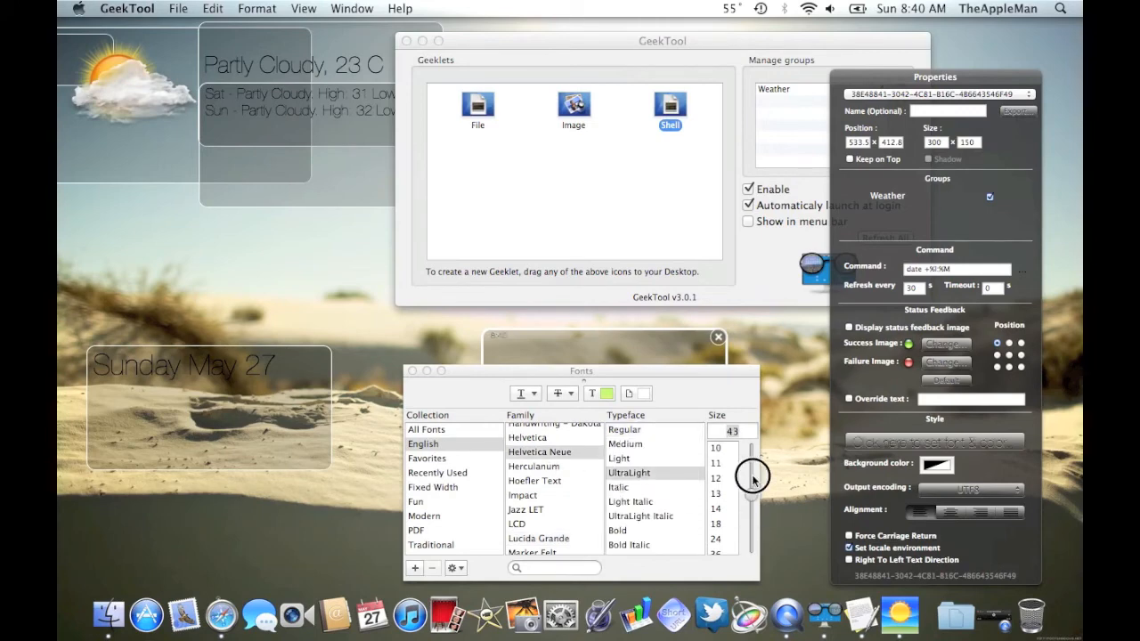
{"action": "left_click_drag", "start_coordinate": [751, 476], "coordinate": [751, 525]}
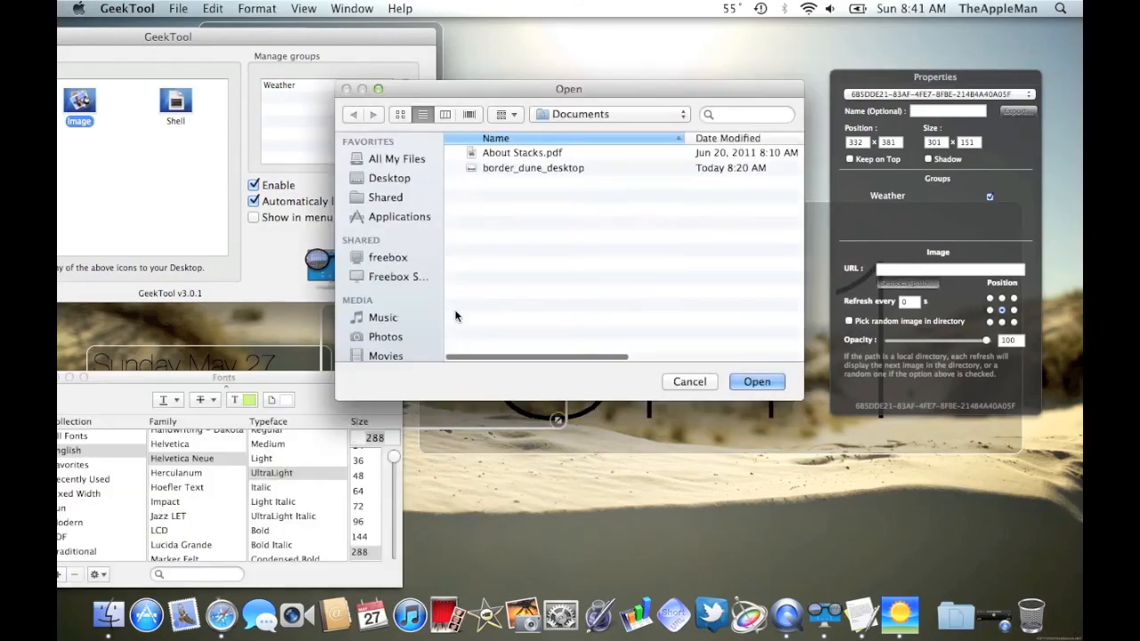
{"action": "left_click", "coordinate": [756, 381]}
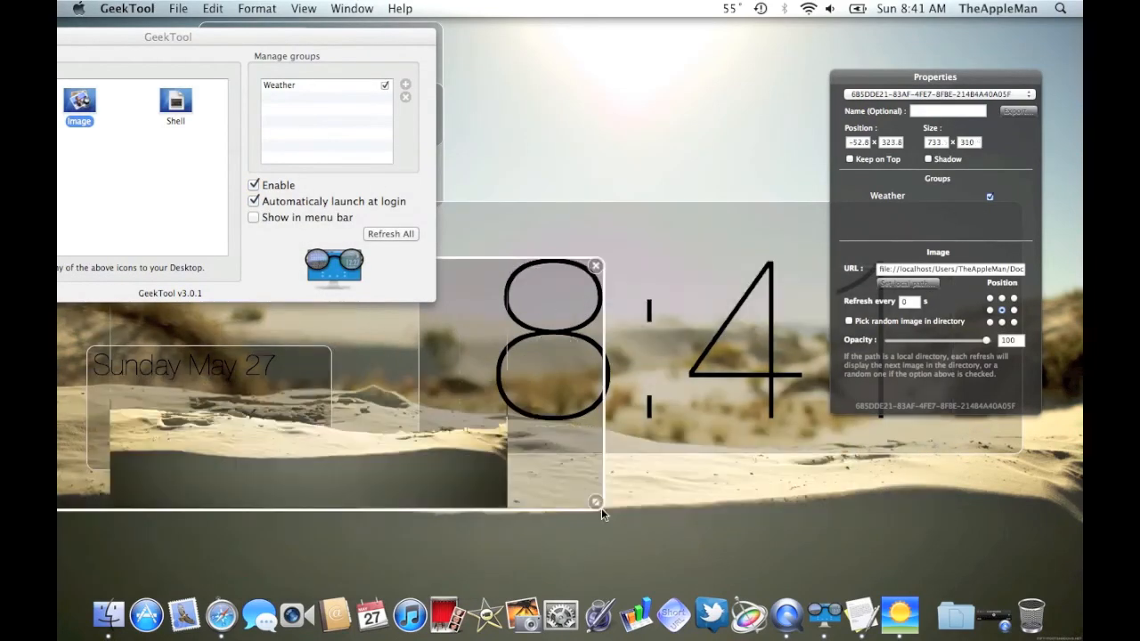
{"action": "left_click_drag", "start_coordinate": [595, 501], "coordinate": [960, 534]}
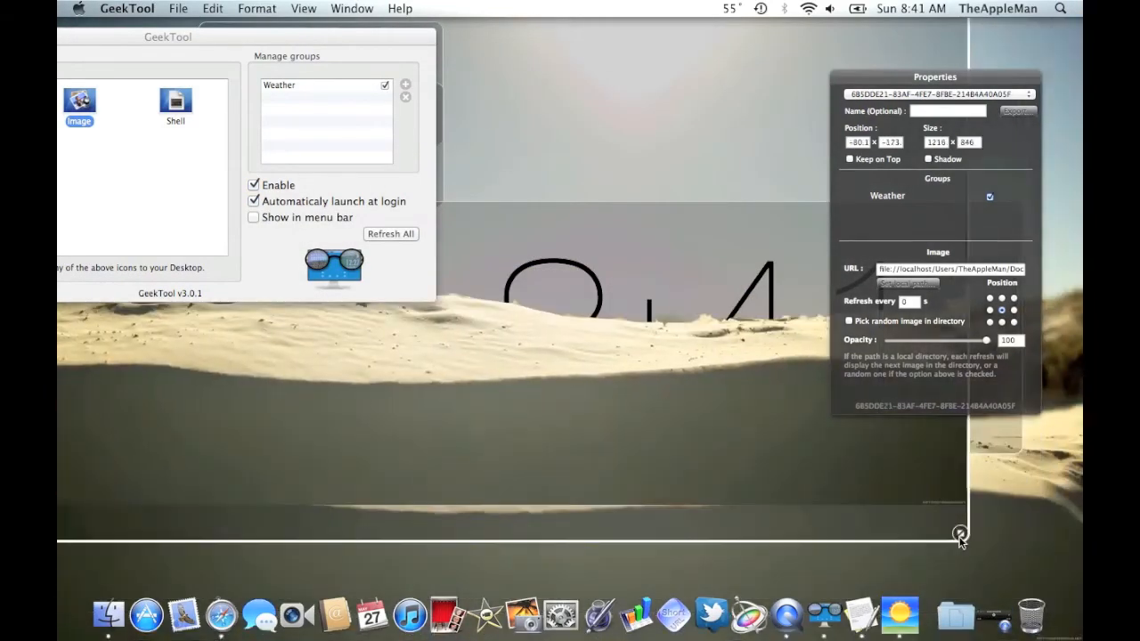